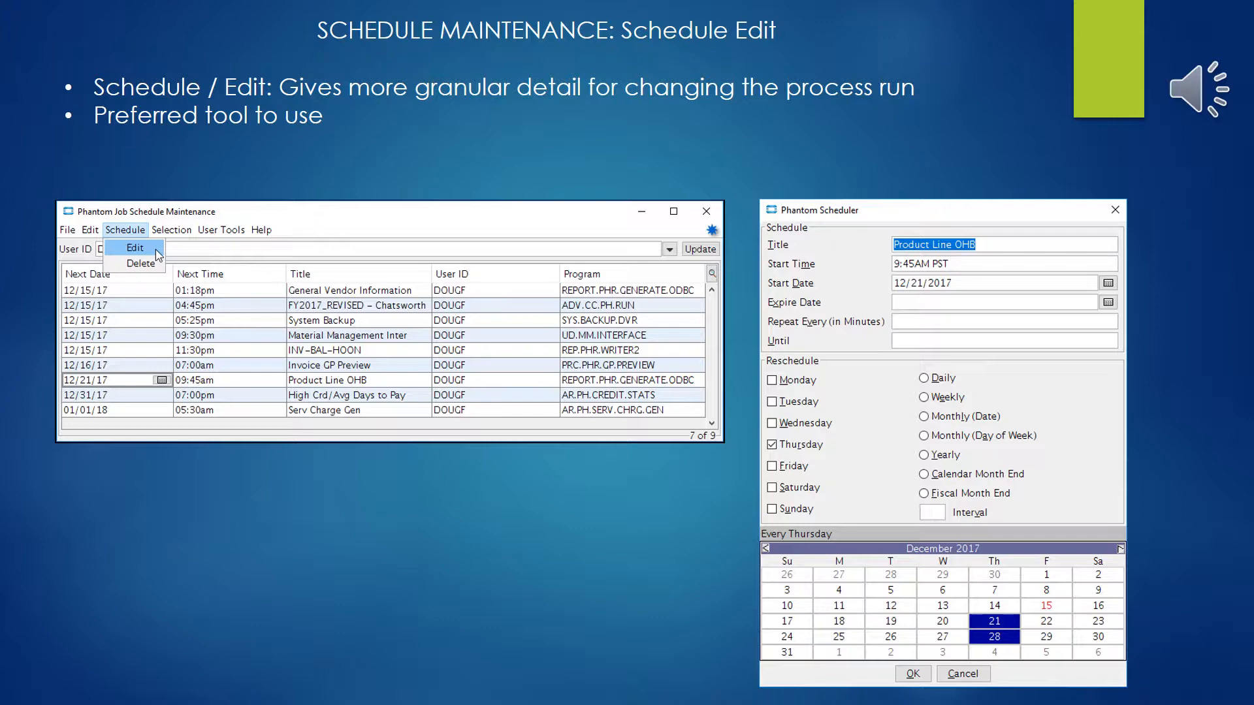
- Advance past the Kill Process slide to the slide on restarting a scheduled process early
key(right)
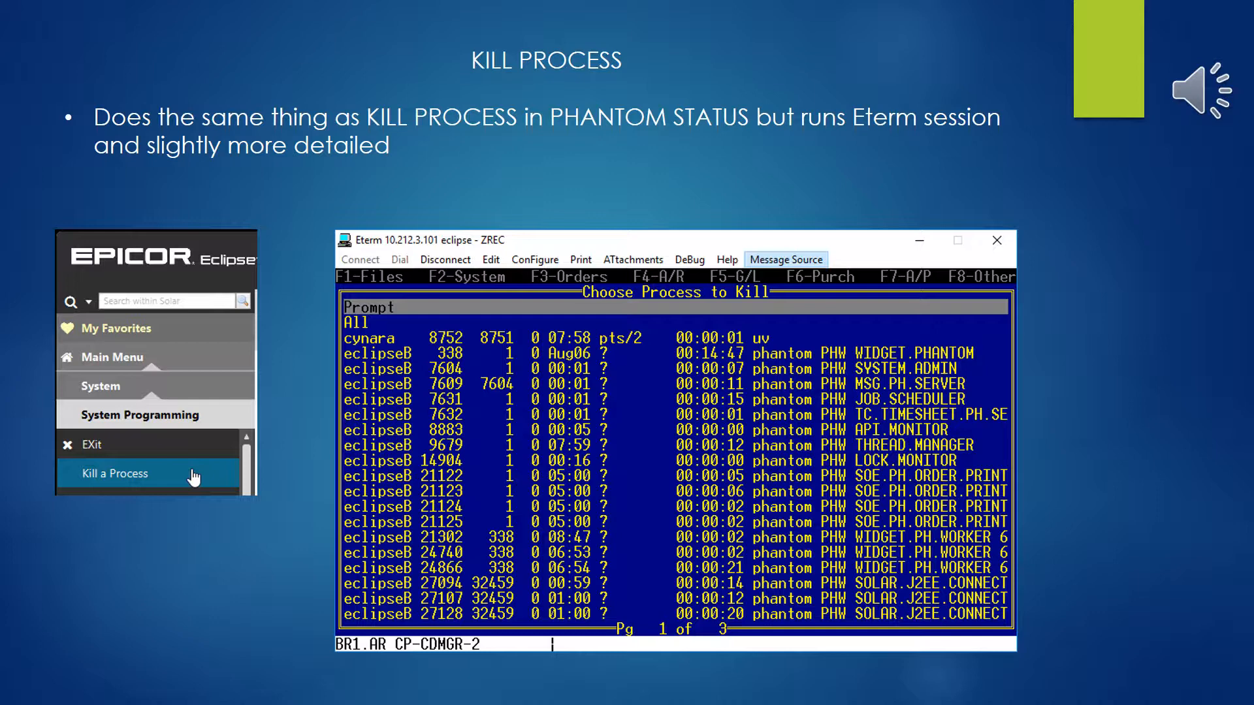
key(Right)
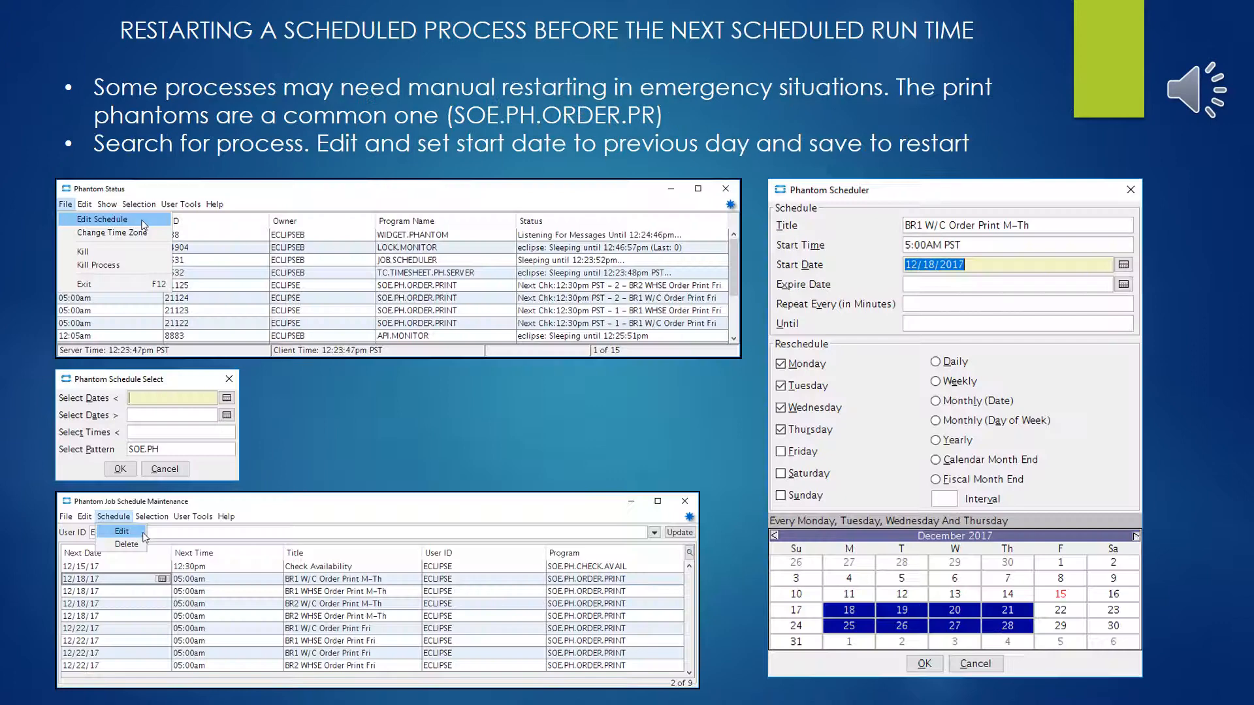